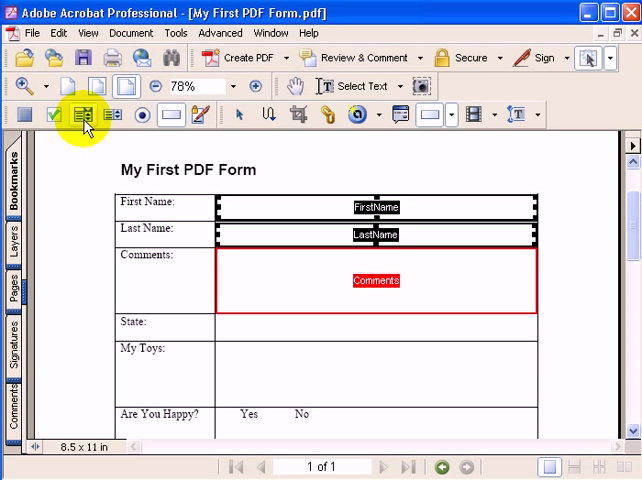
{"action": "mouse_move", "coordinate": [80, 115]}
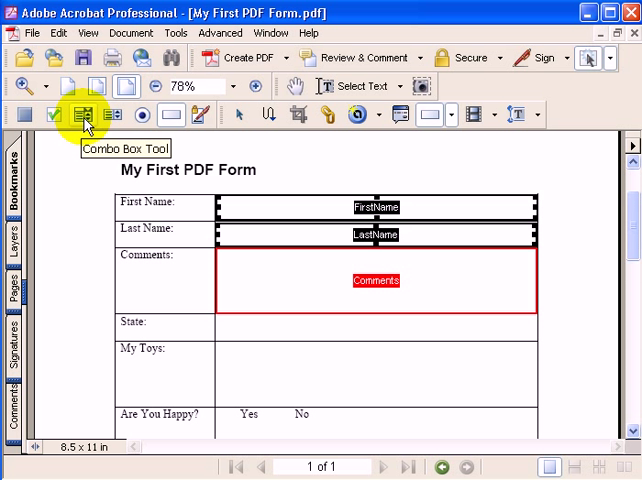
Step: Draw a combo box field in the State row and name it 'State'
{"action": "left_click", "coordinate": [80, 114]}
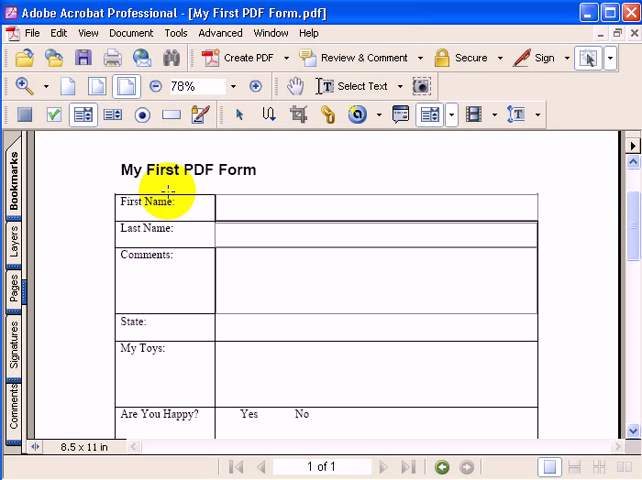
{"action": "mouse_move", "coordinate": [215, 315]}
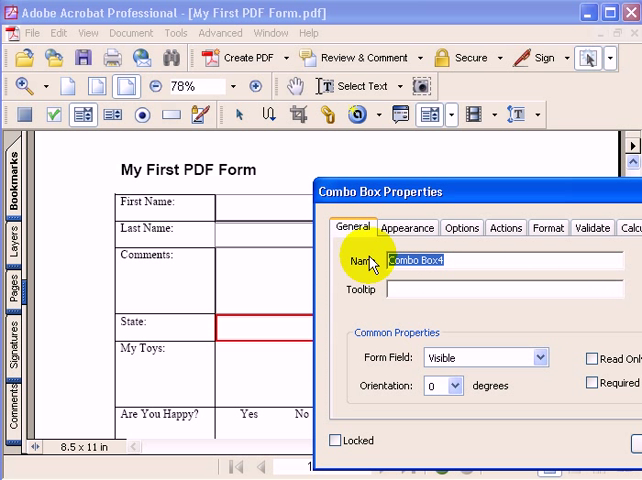
{"action": "mouse_move", "coordinate": [360, 270]}
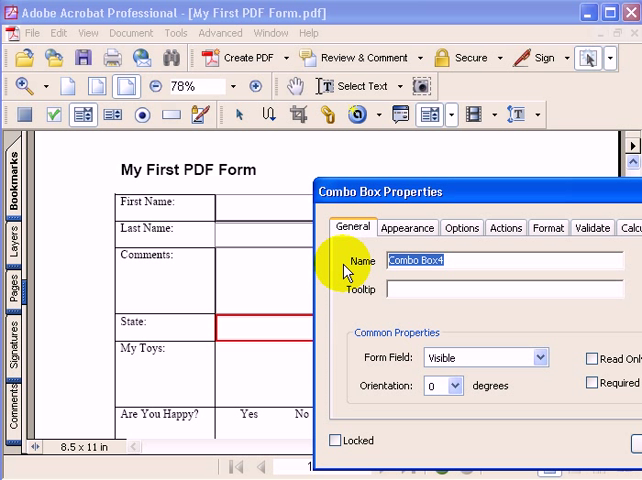
{"action": "type", "text": "State"}
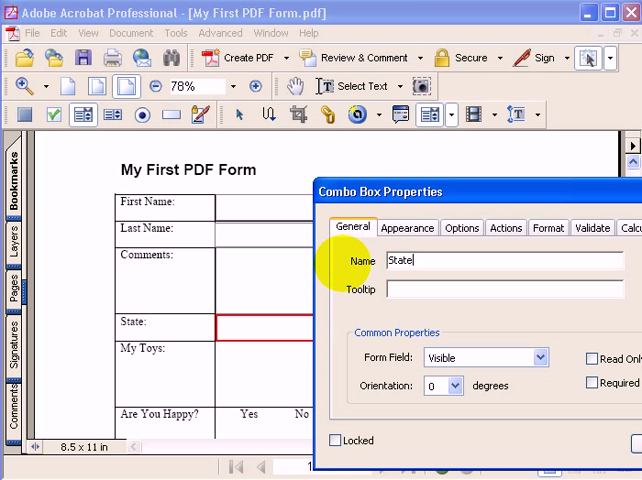
{"action": "mouse_move", "coordinate": [497, 253]}
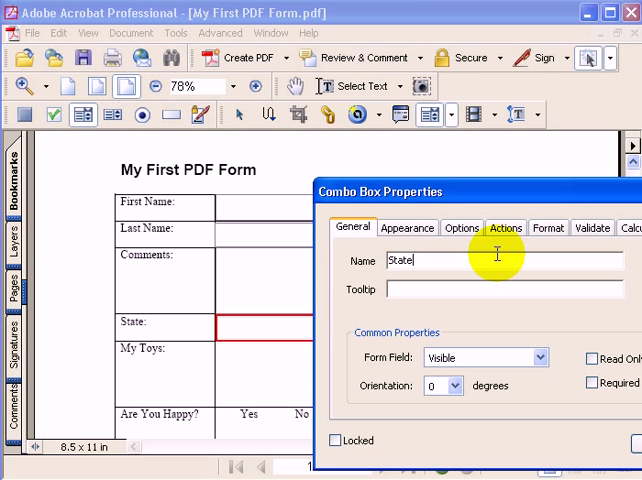
{"action": "mouse_move", "coordinate": [463, 293]}
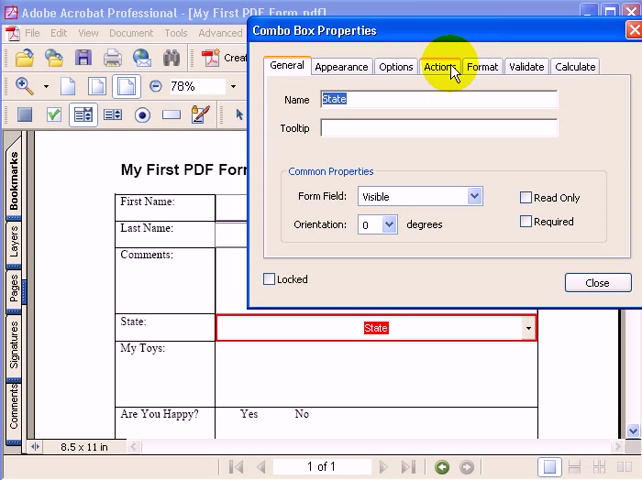
Step: Add New York, export value NY, as the first combo box choice
{"action": "left_click", "coordinate": [397, 66]}
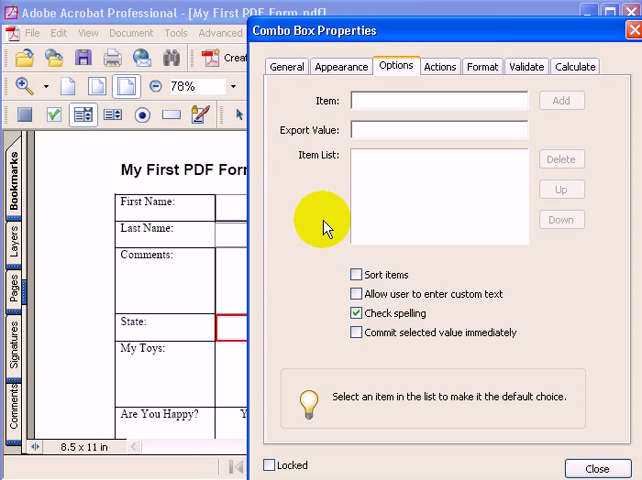
{"action": "mouse_move", "coordinate": [320, 108]}
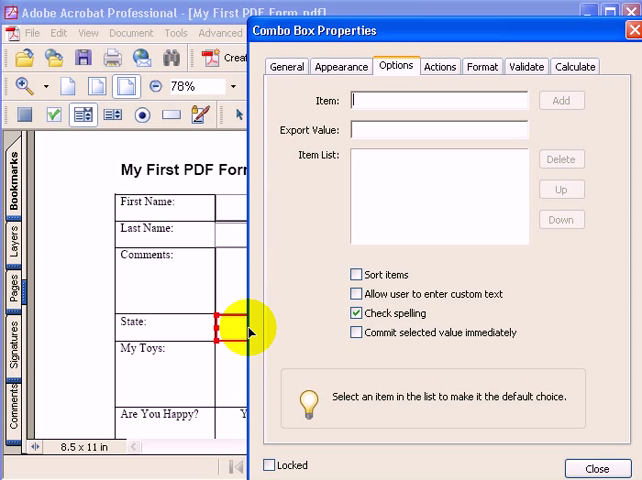
{"action": "mouse_move", "coordinate": [335, 131]}
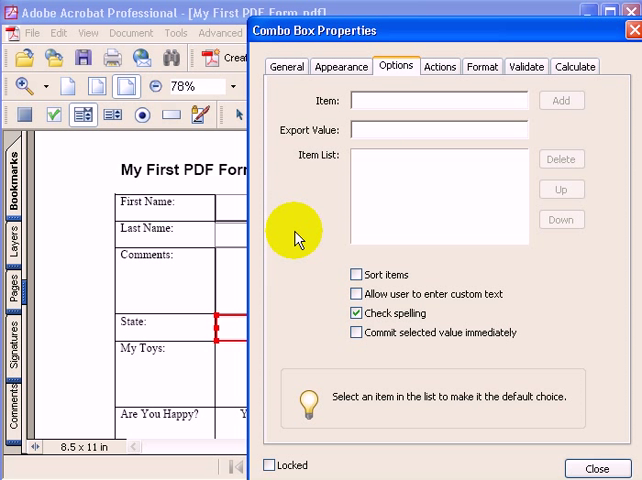
{"action": "type", "text": "N"}
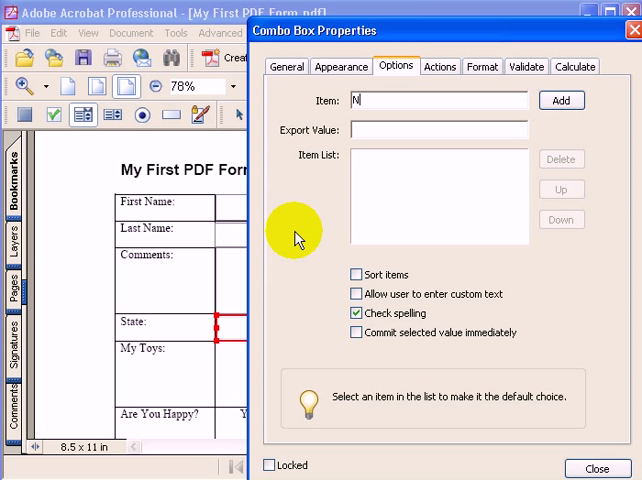
{"action": "type", "text": "ew York"}
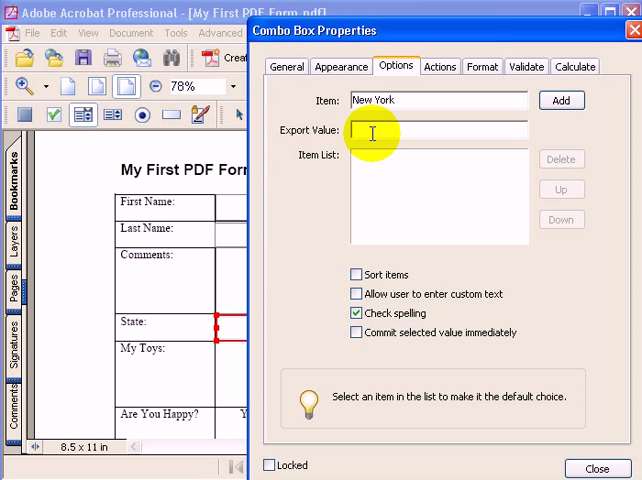
{"action": "mouse_move", "coordinate": [333, 197]}
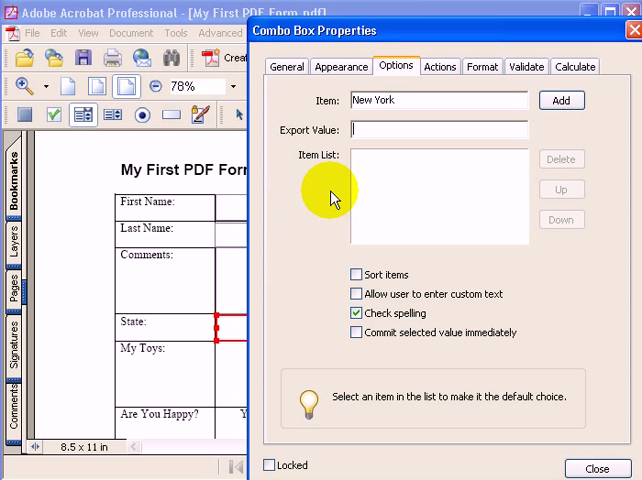
{"action": "type", "text": "NY"}
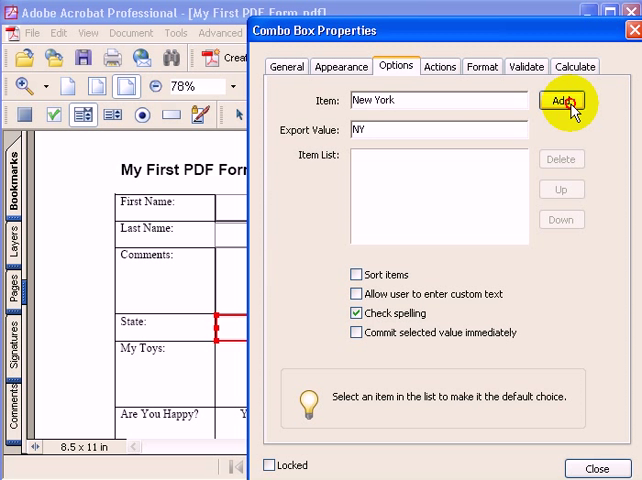
{"action": "left_click", "coordinate": [560, 100]}
{"action": "type", "text": "North"}
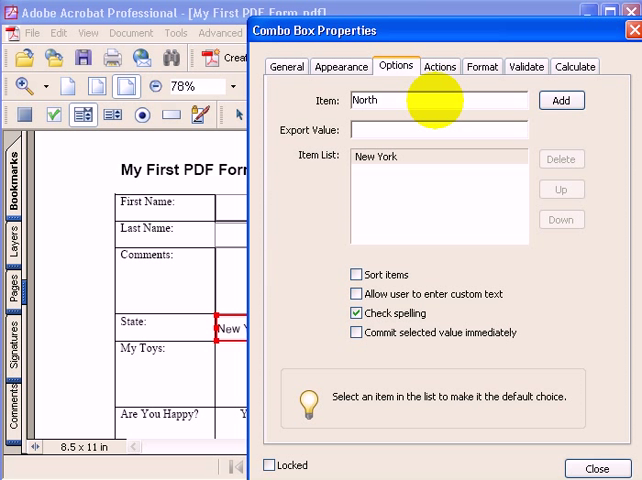
Step: Add North Carolina with export value NC to the item list
{"action": "type", "text": "Carolina"}
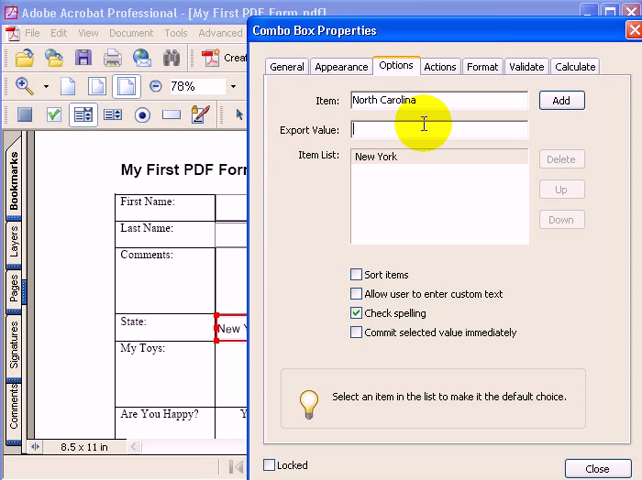
{"action": "type", "text": "NC"}
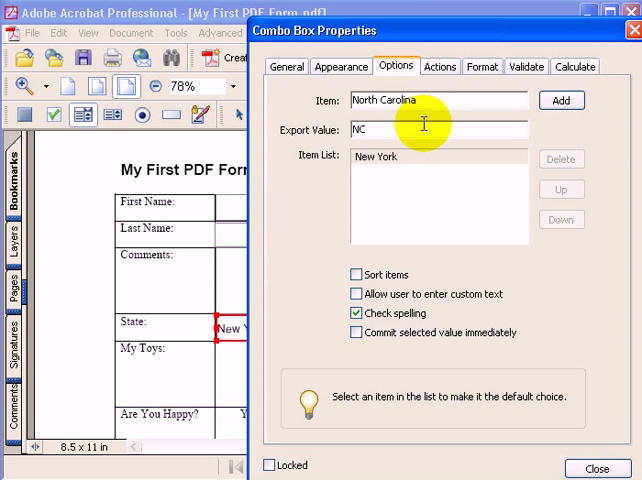
{"action": "left_click", "coordinate": [562, 100]}
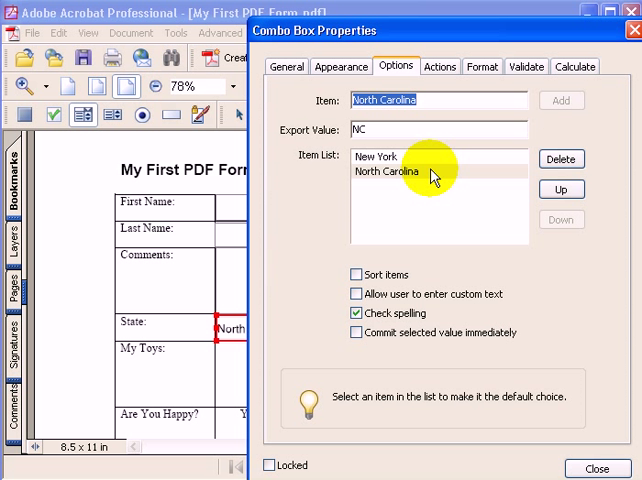
Step: Select North Carolina in the item list as the default choice
{"action": "left_click", "coordinate": [388, 171]}
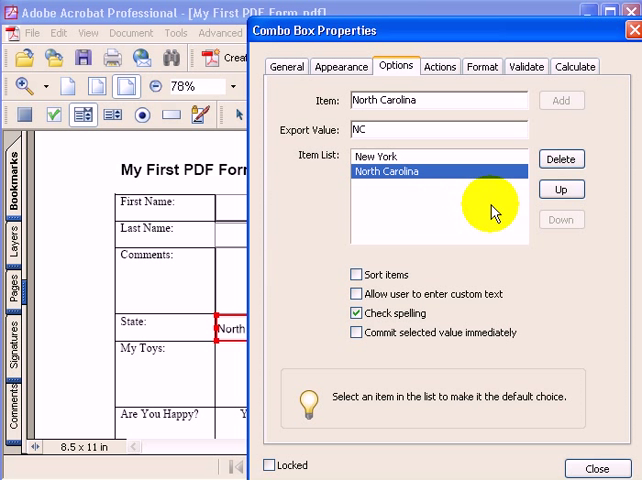
{"action": "mouse_move", "coordinate": [558, 224]}
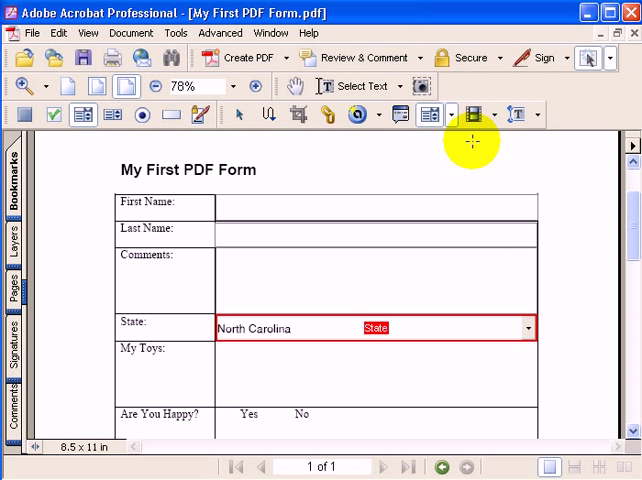
{"action": "mouse_move", "coordinate": [297, 86]}
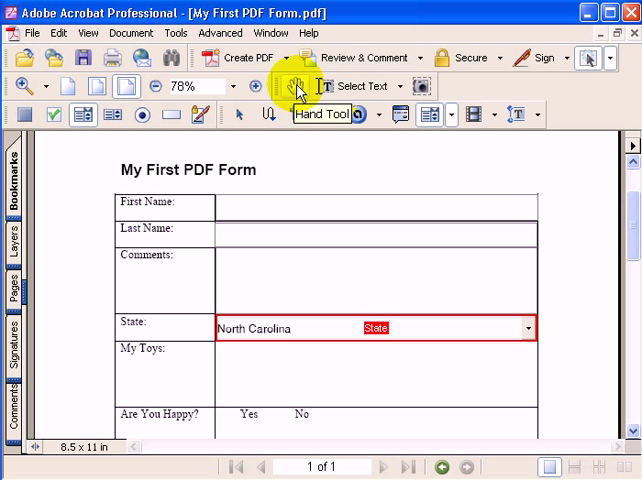
Step: Switch to the Hand Tool and open the State dropdown to check its choices
{"action": "left_click", "coordinate": [296, 87]}
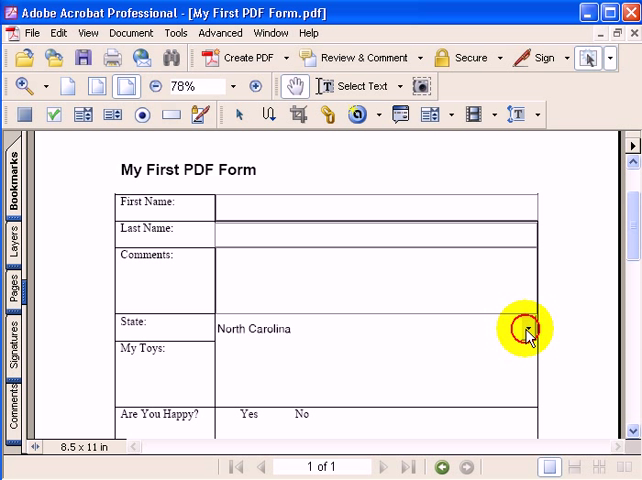
{"action": "left_click", "coordinate": [529, 328]}
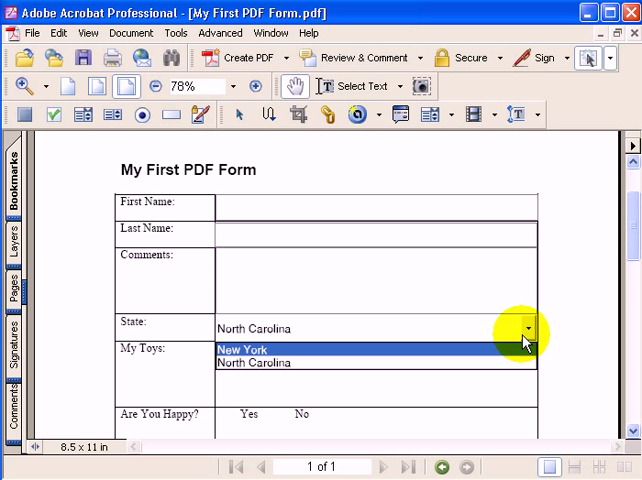
{"action": "mouse_move", "coordinate": [422, 333]}
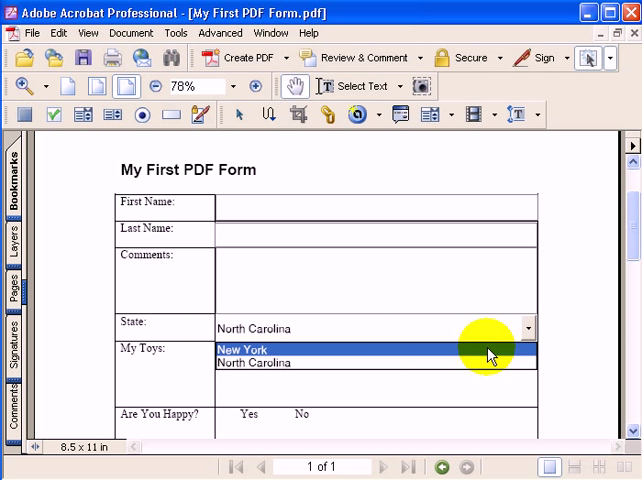
{"action": "mouse_move", "coordinate": [538, 336]}
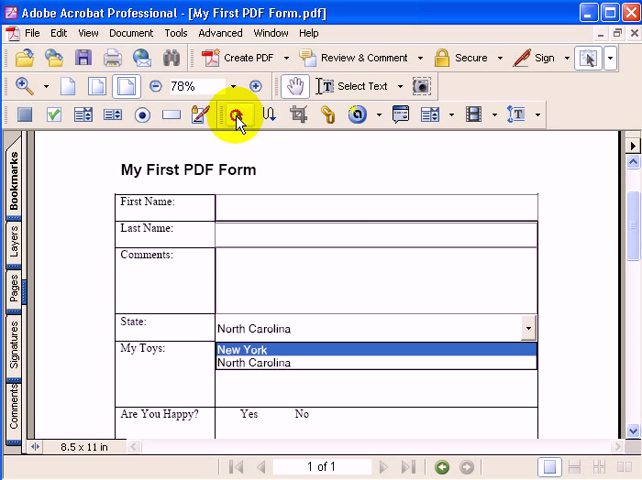
Step: Set the State field's border color to gray, then return to form-filling mode
{"action": "left_click", "coordinate": [232, 114]}
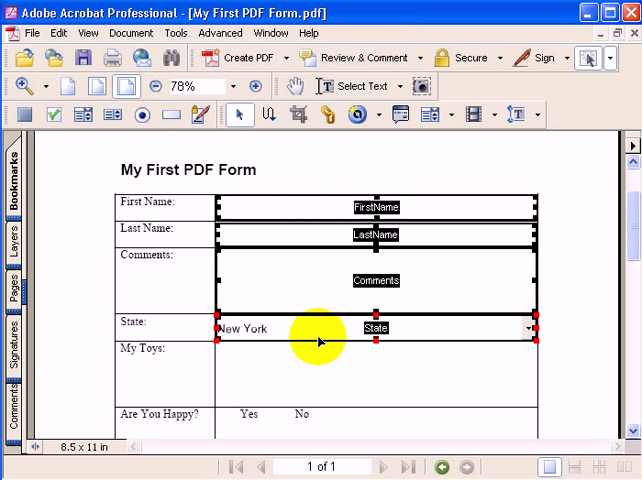
{"action": "double_click", "coordinate": [375, 327]}
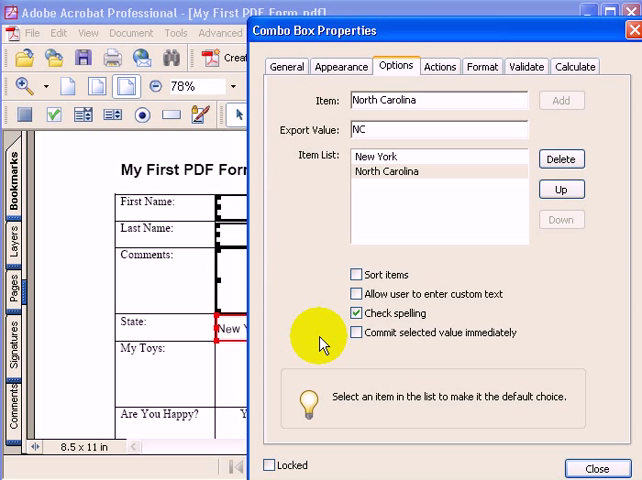
{"action": "left_click", "coordinate": [343, 66]}
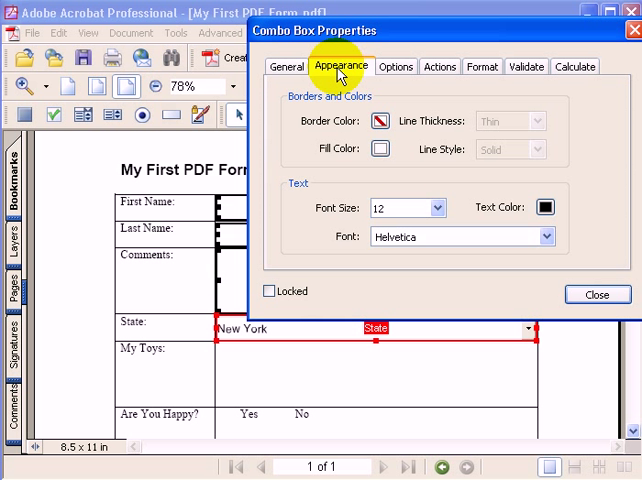
{"action": "mouse_move", "coordinate": [368, 135]}
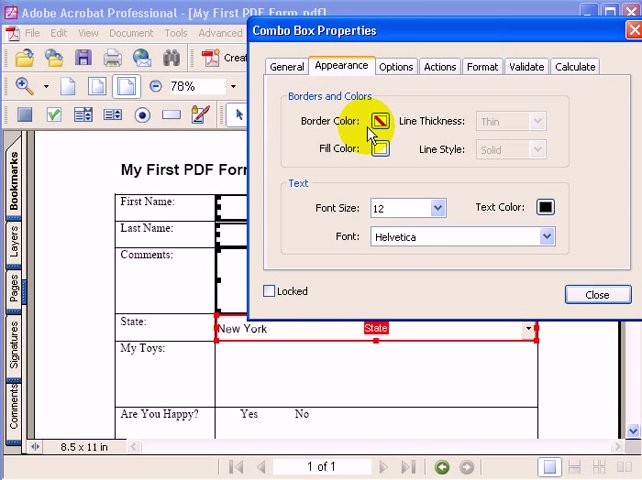
{"action": "left_click", "coordinate": [370, 120]}
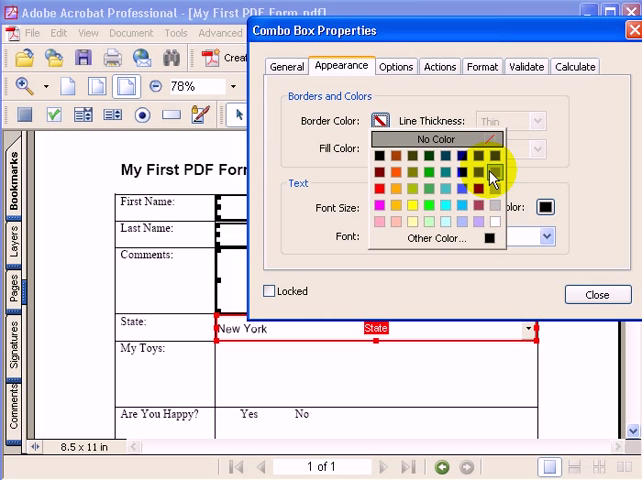
{"action": "left_click", "coordinate": [490, 175]}
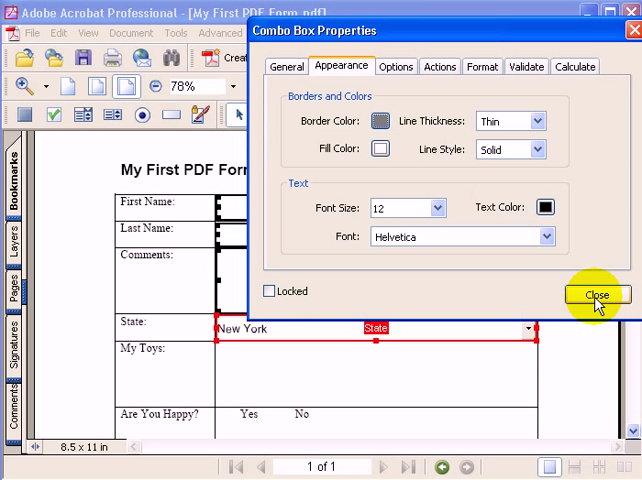
{"action": "left_click", "coordinate": [596, 295]}
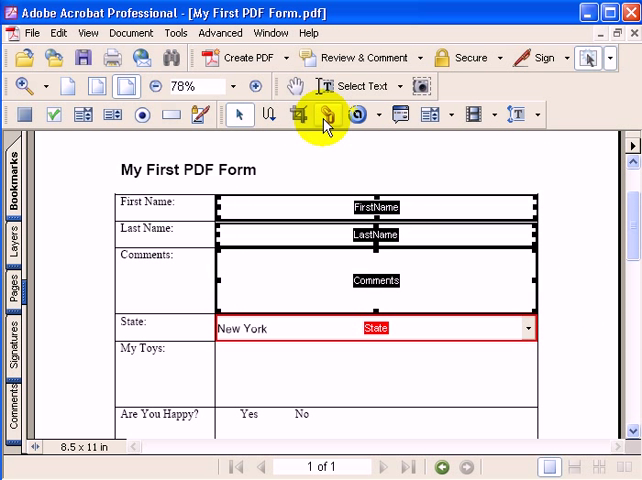
{"action": "left_click", "coordinate": [298, 86]}
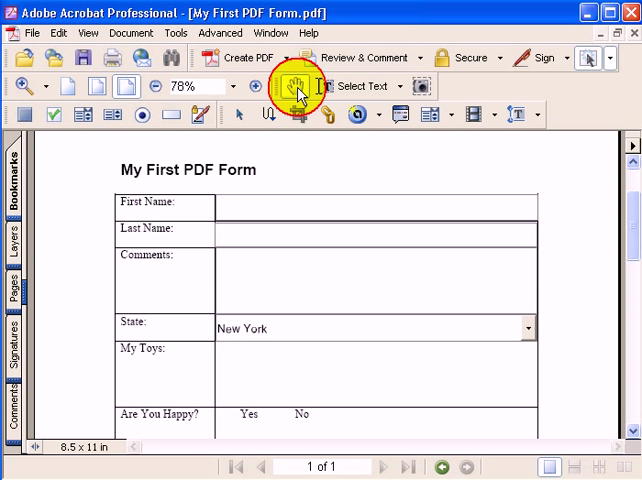